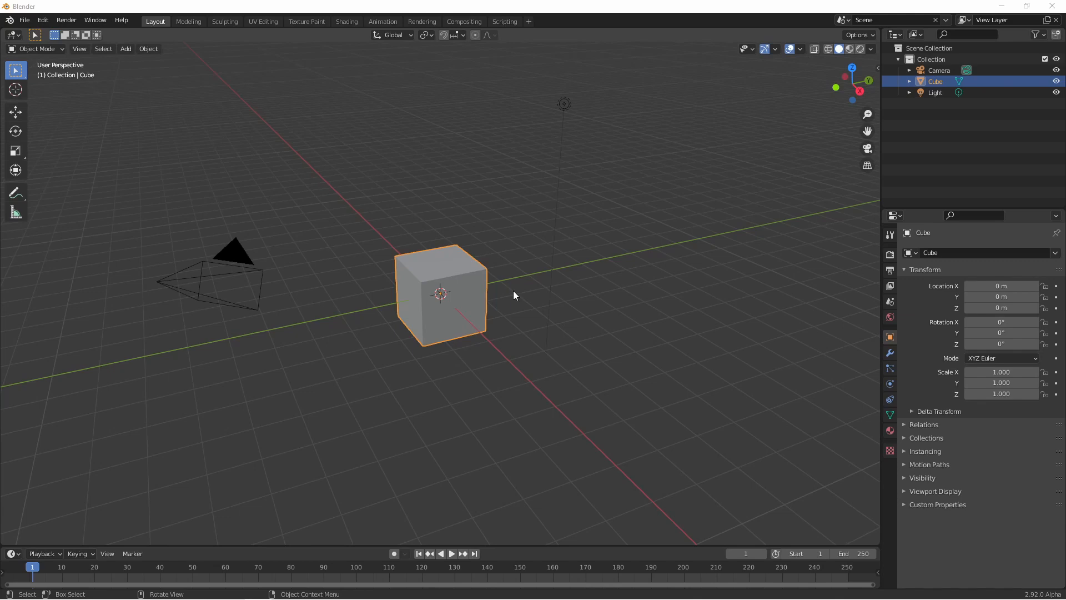
pyautogui.moveTo(492, 288)
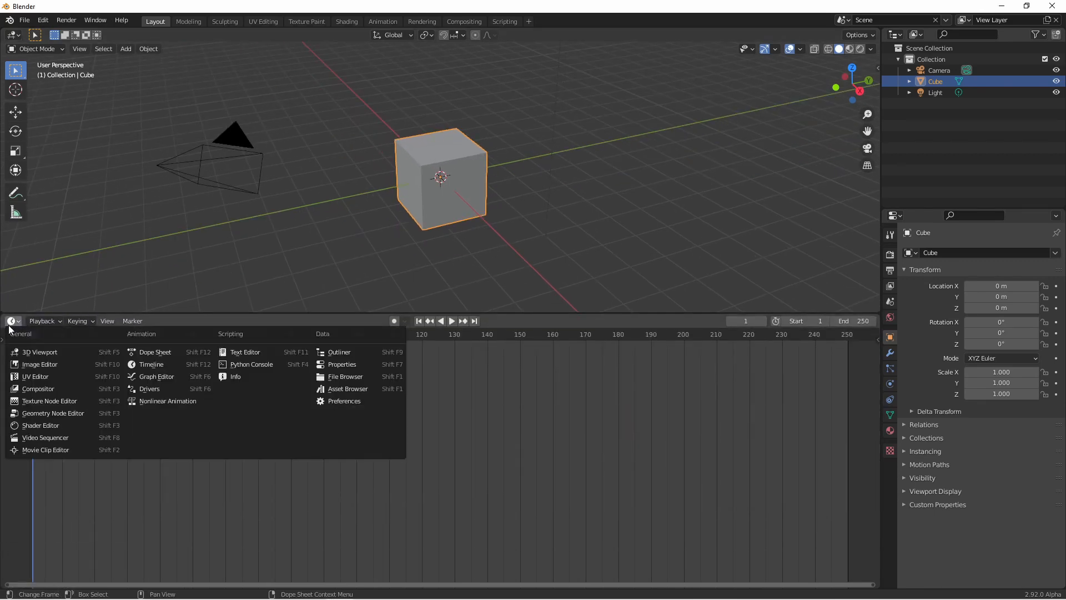
# Switch the lower Timeline area to a Dope Sheet editor.
pyautogui.click(154, 352)
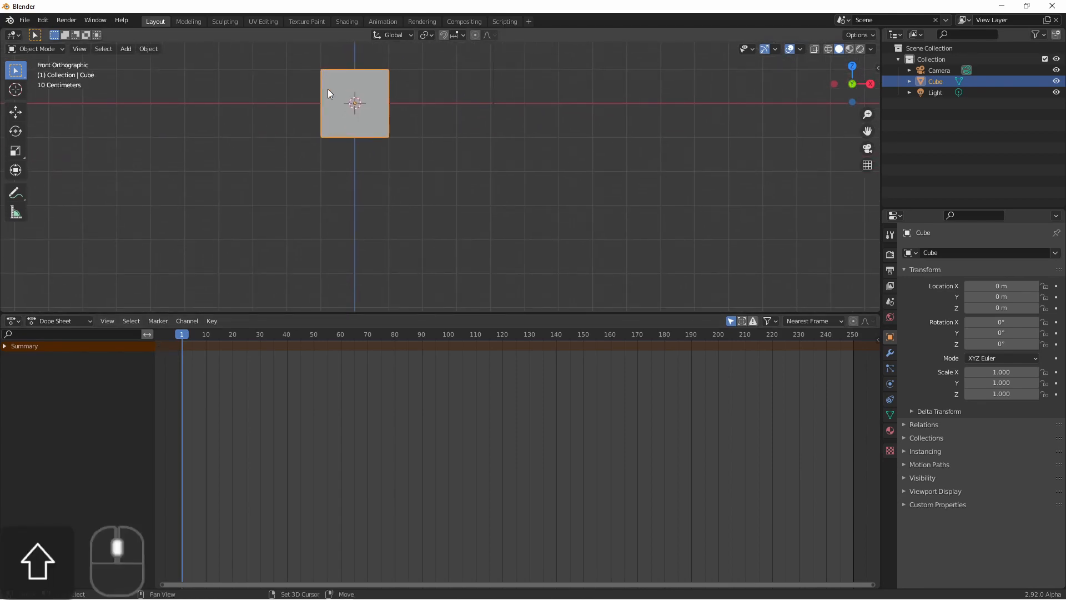
# Place the duplicated cube below the original and reselect the original cube.
pyautogui.moveTo(353, 103); pyautogui.dragTo(350, 227)
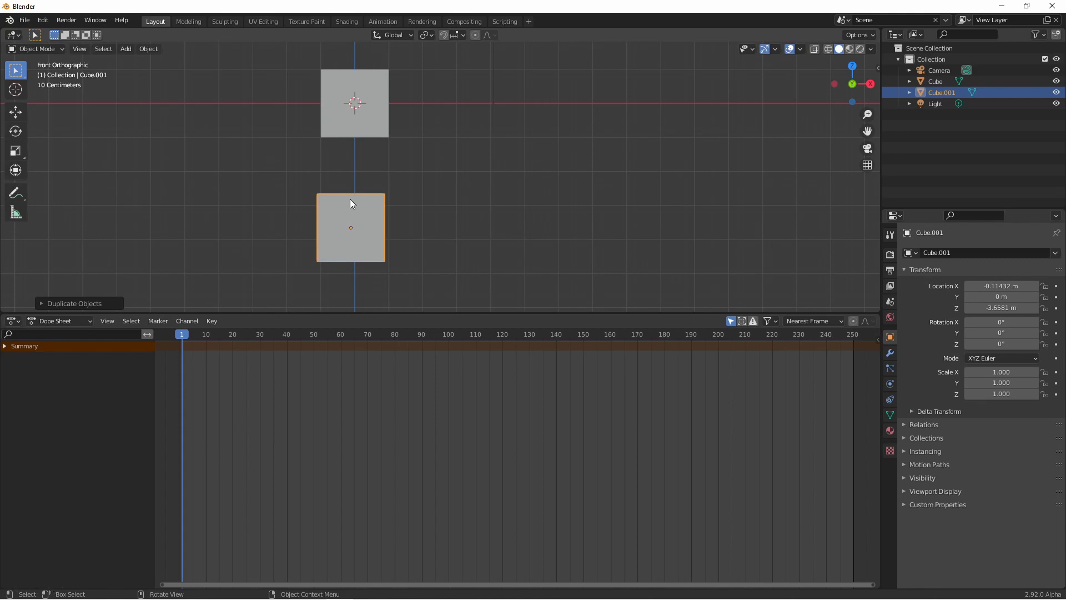
pyautogui.click(354, 103)
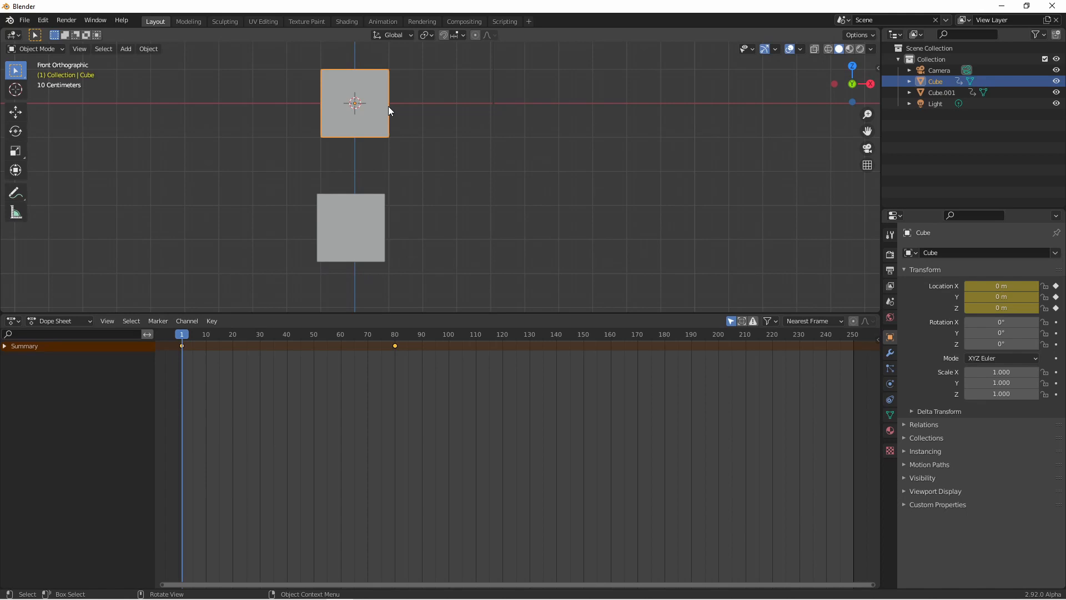
pyautogui.moveTo(5, 347)
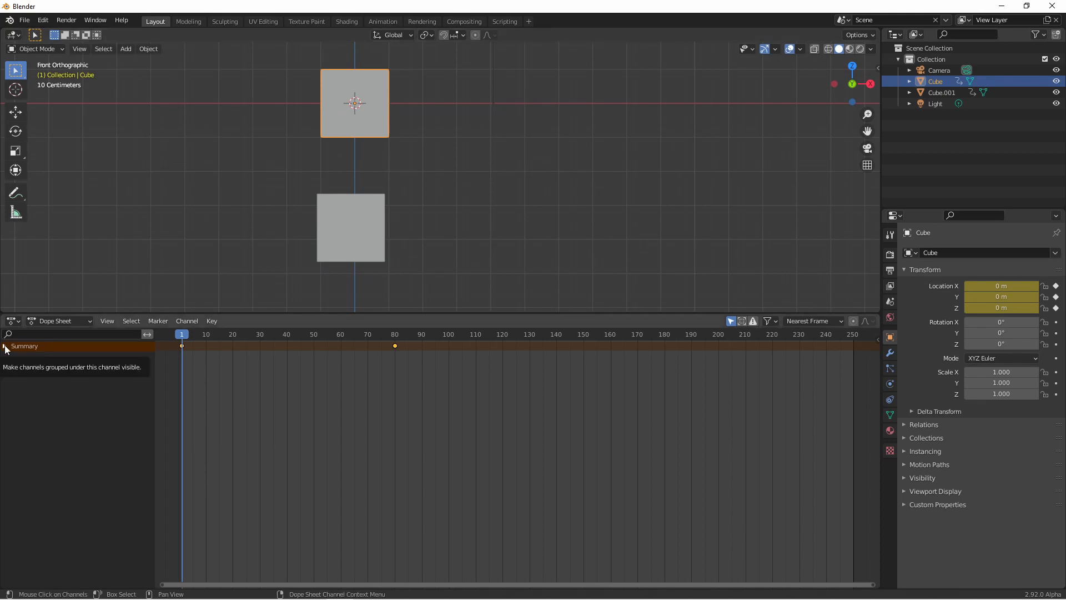
# Expand Summary and Object Transforms to reveal the X, Y, Z Location channels.
pyautogui.click(4, 345)
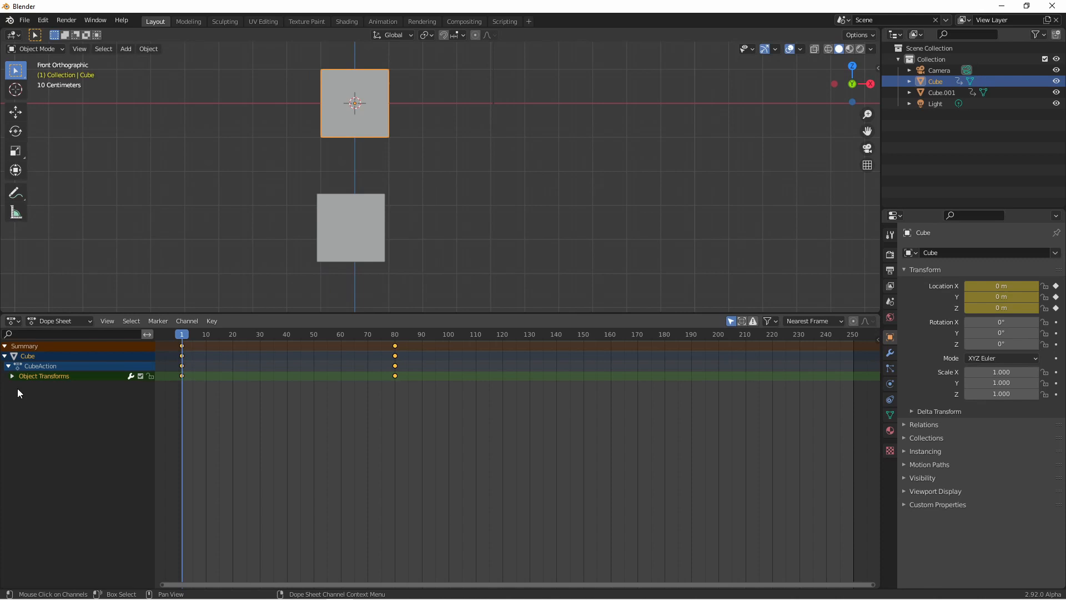
pyautogui.click(11, 376)
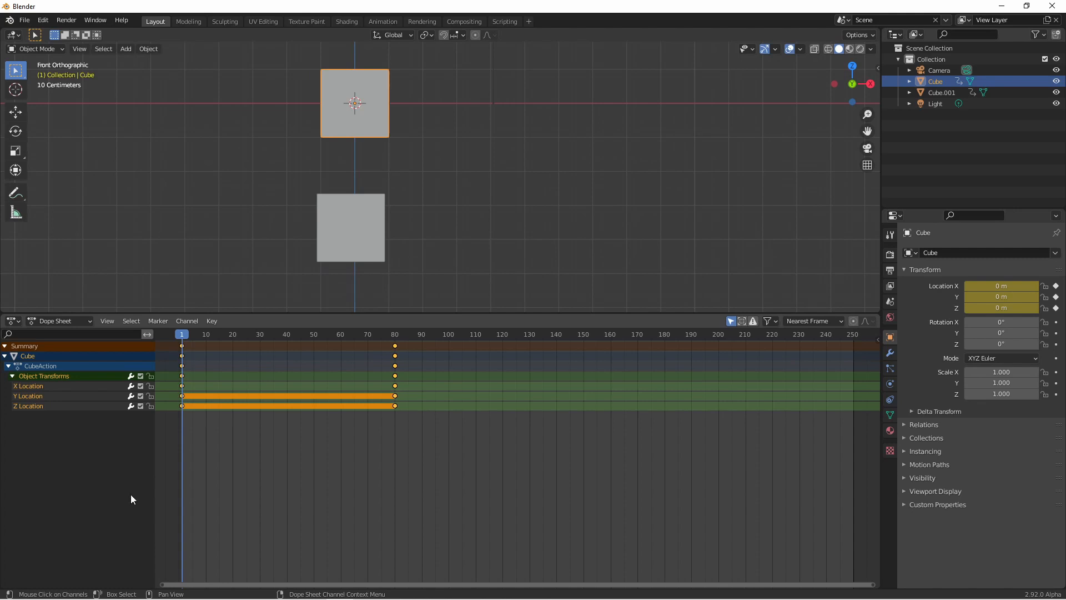
pyautogui.moveTo(439, 425)
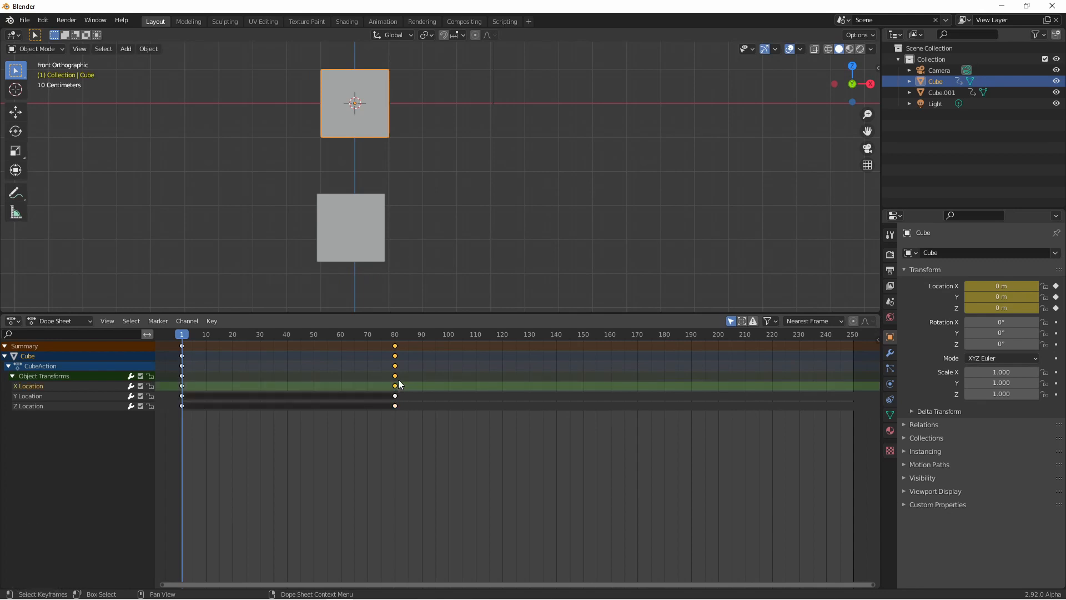
pyautogui.moveTo(394, 414)
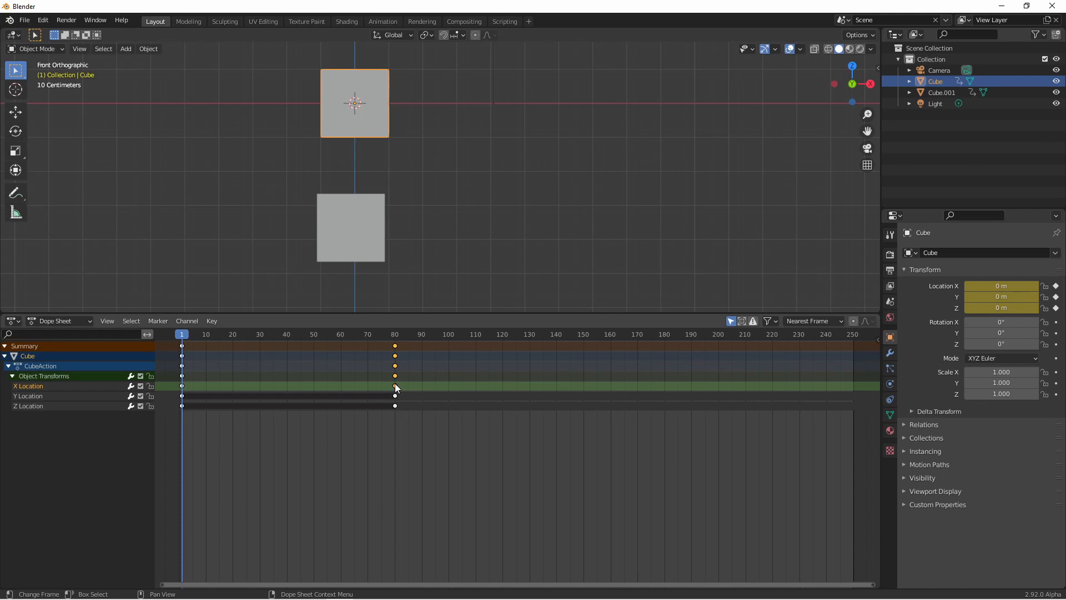
pyautogui.moveTo(394, 387); pyautogui.dragTo(324, 386)
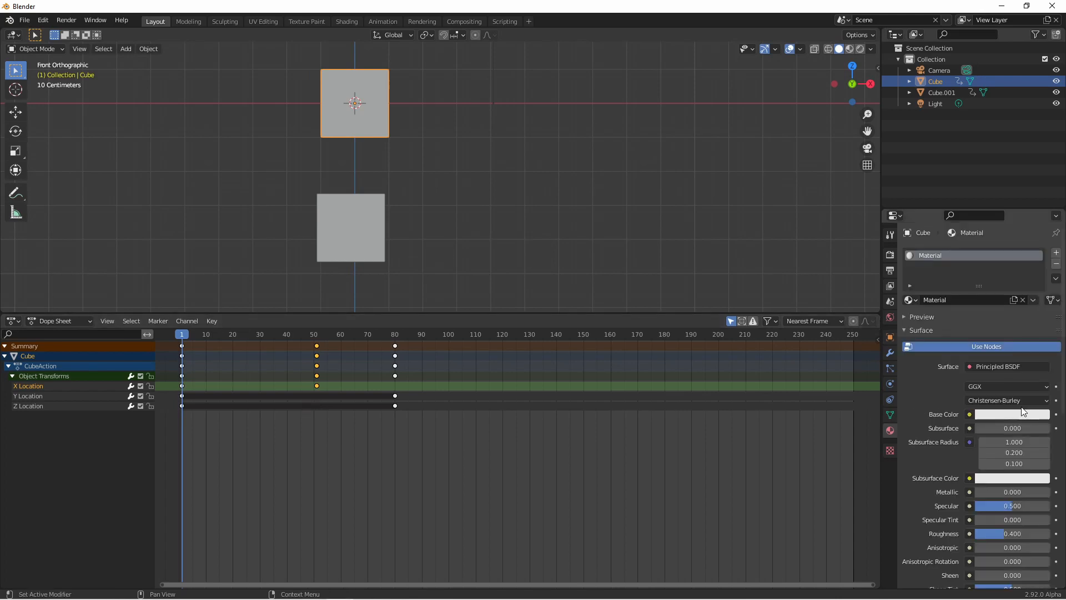
pyautogui.moveTo(995, 420)
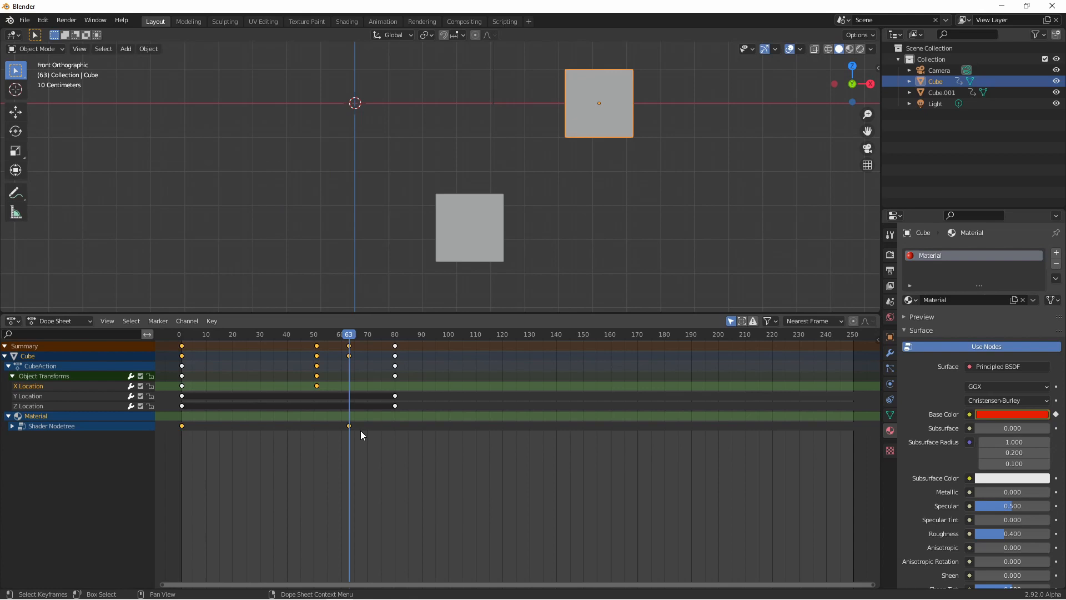
pyautogui.moveTo(348, 428)
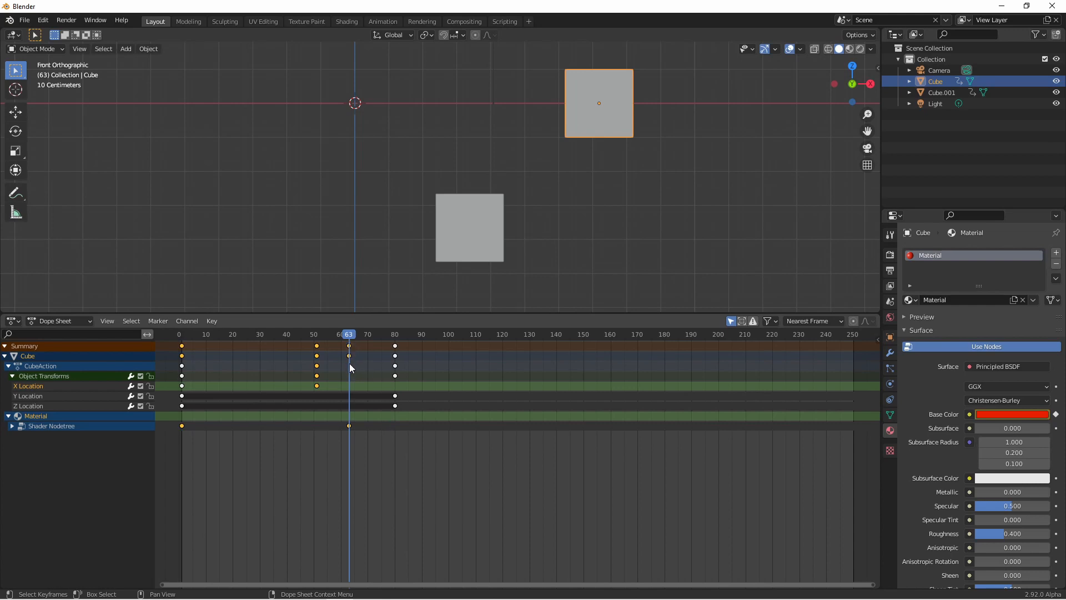
pyautogui.moveTo(347, 390)
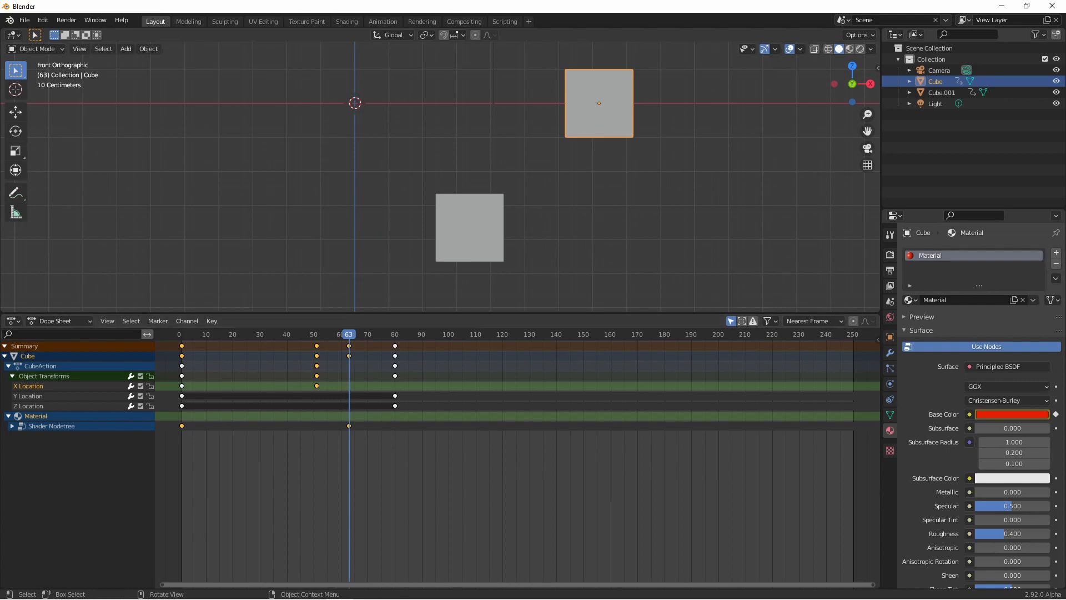
pyautogui.moveTo(598, 174)
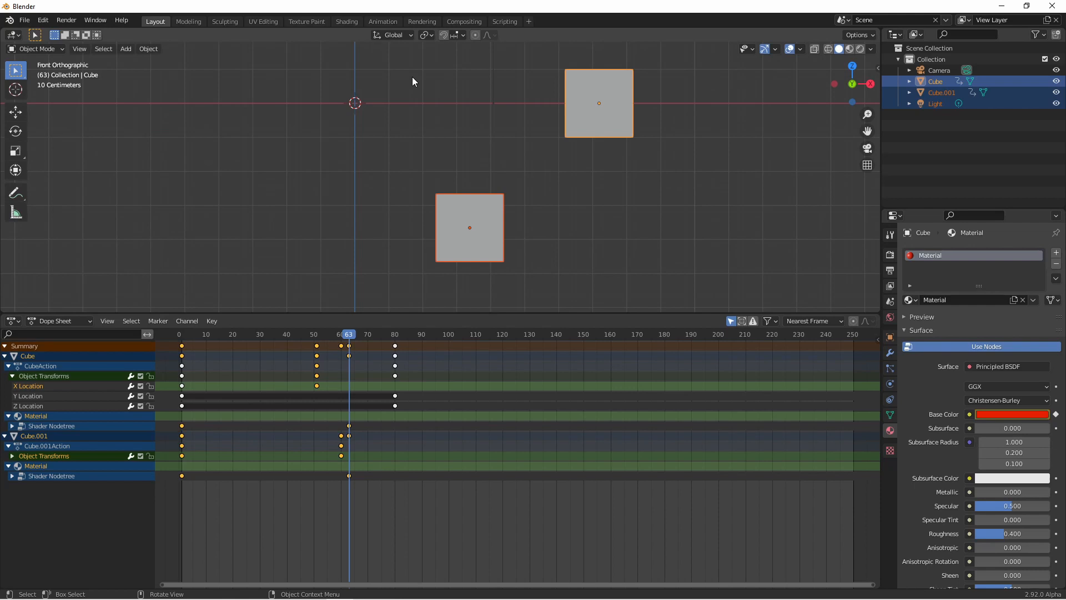
# Select only Cube.001 so the Dope Sheet lists just its channels.
pyautogui.click(468, 228)
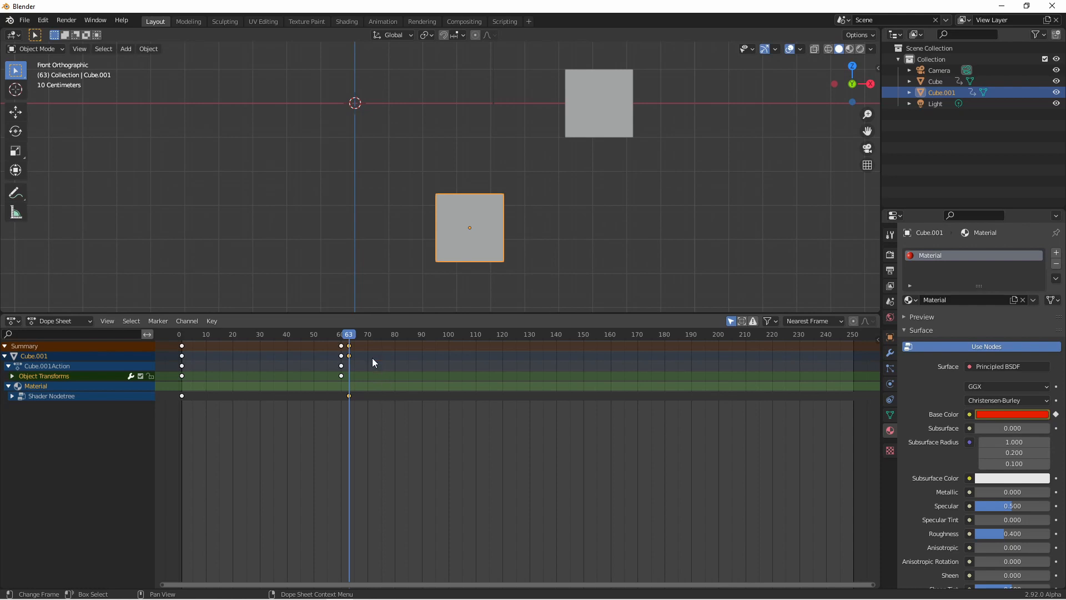
# Duplicate the Shader Nodetree colour keyframe from frame 63 out to frame 90.
pyautogui.moveTo(348, 395); pyautogui.dragTo(422, 395)
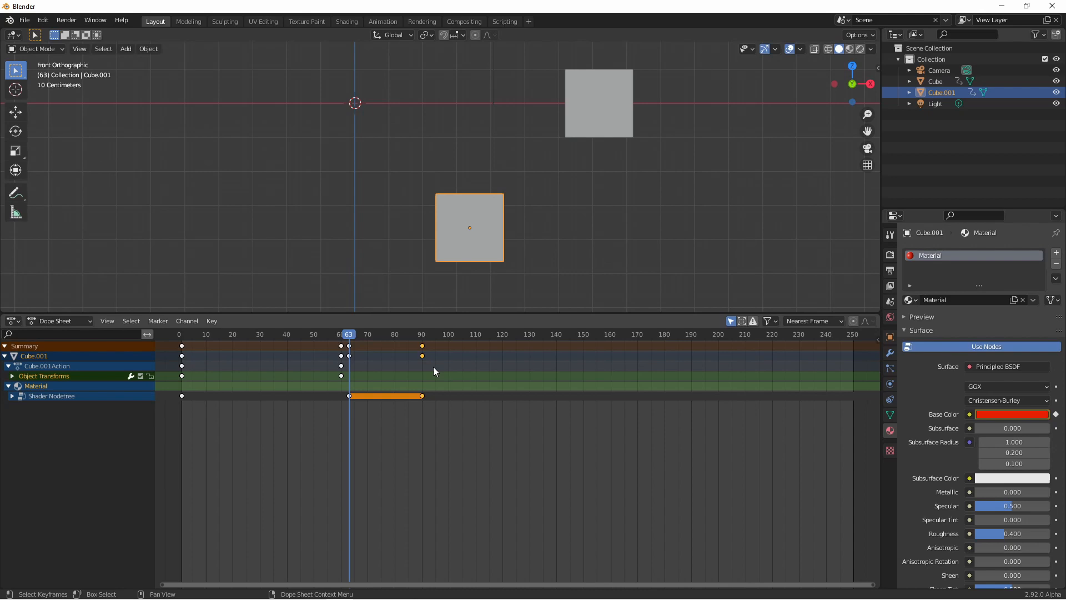
pyautogui.moveTo(420, 424)
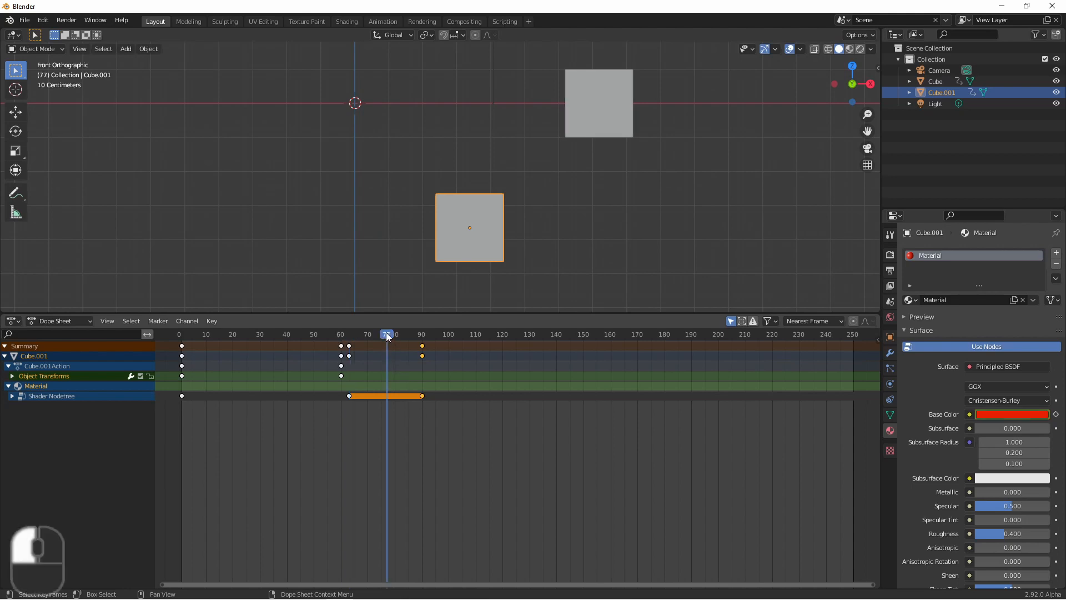
# Set Cube.001's Base Color to green at frame 77 and key it.
pyautogui.click(1010, 413)
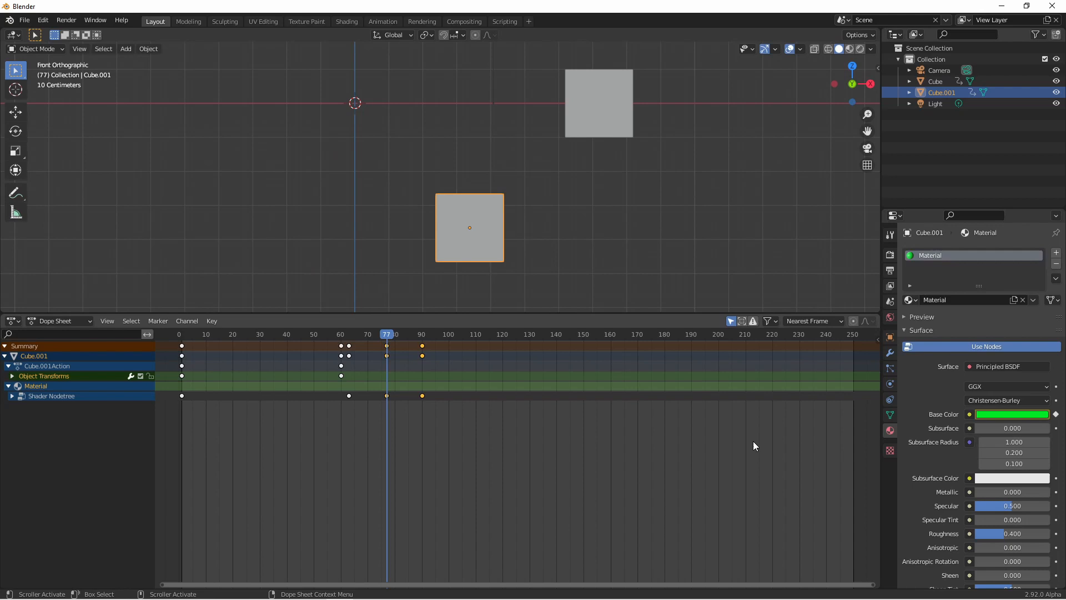
pyautogui.moveTo(347, 402)
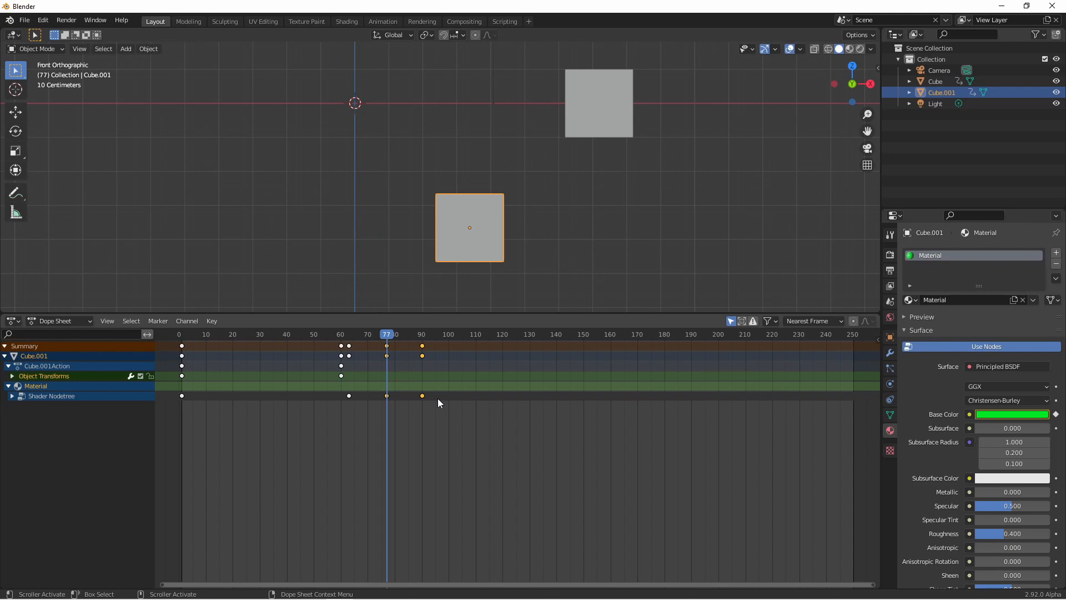
pyautogui.moveTo(438, 402)
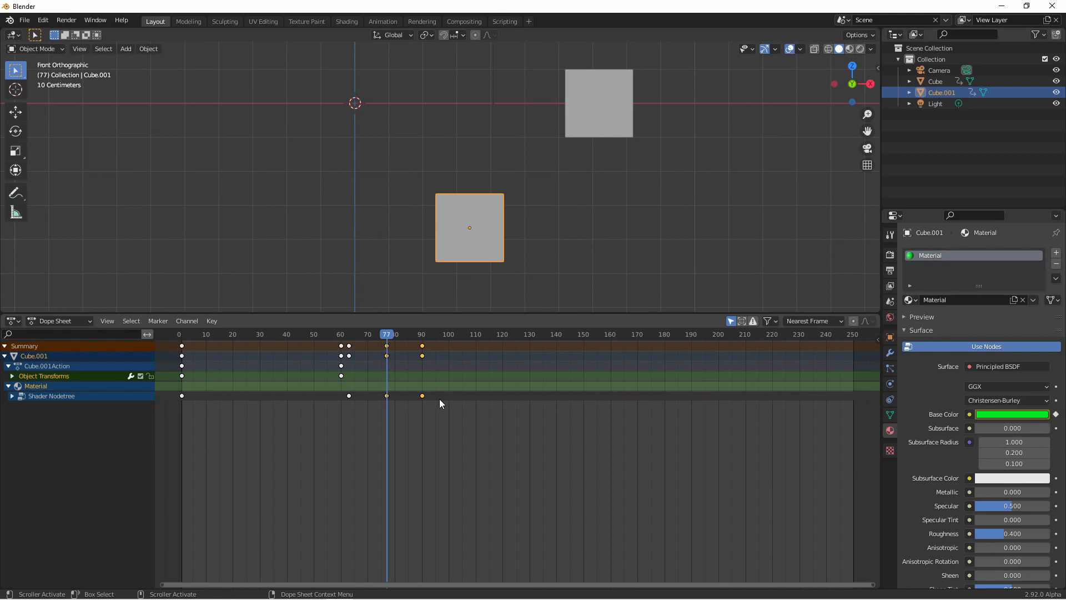
pyautogui.moveTo(434, 402)
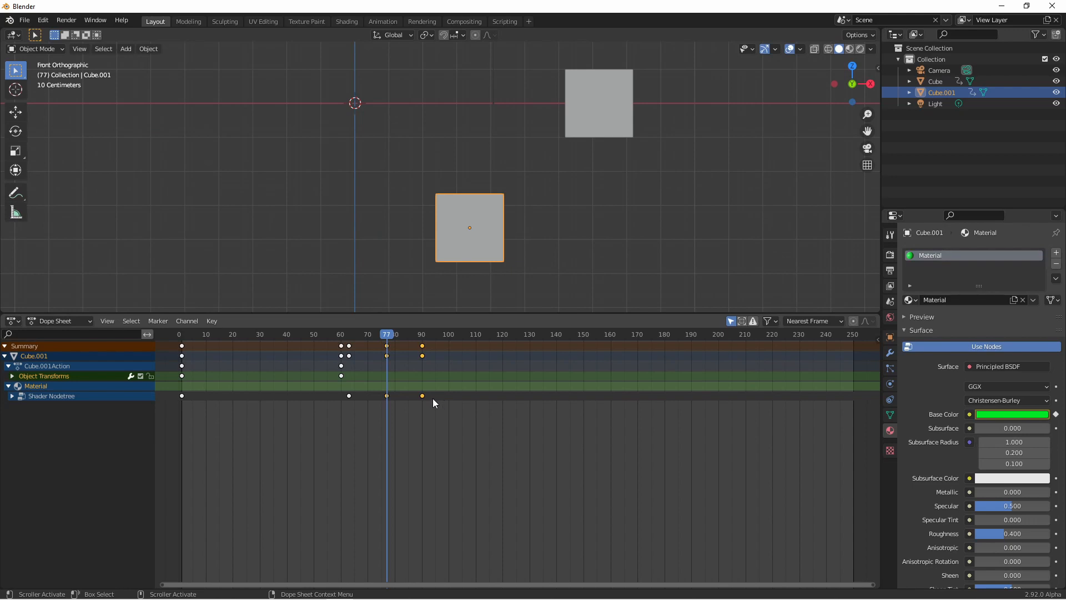
pyautogui.moveTo(457, 453)
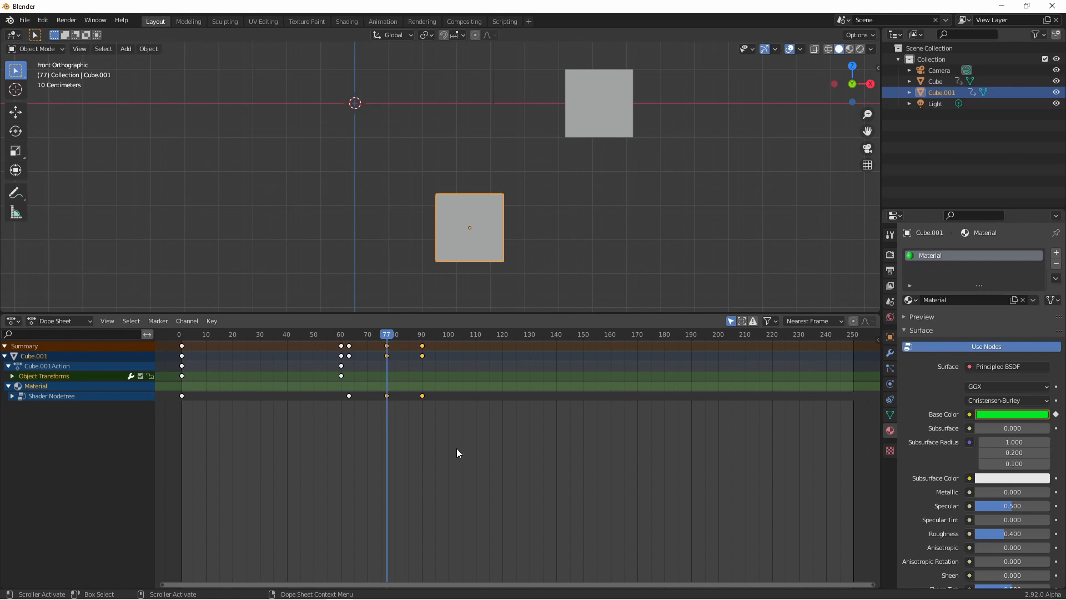
pyautogui.moveTo(442, 423)
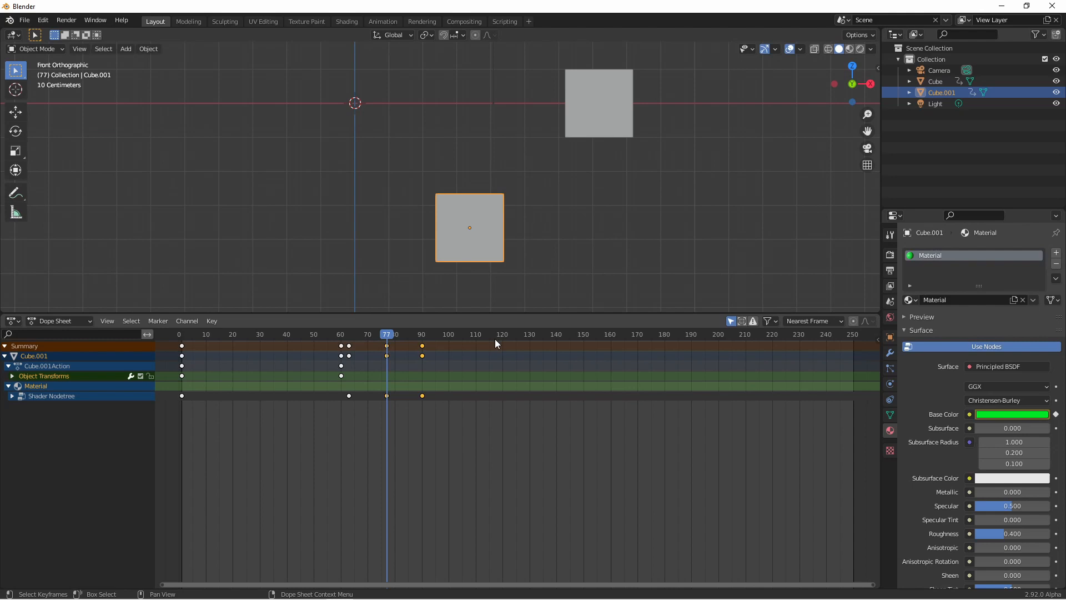
# Expand all of Cube.001's channels down to Location X, Y, Z and base colour R, G, B, A.
pyautogui.click(503, 334)
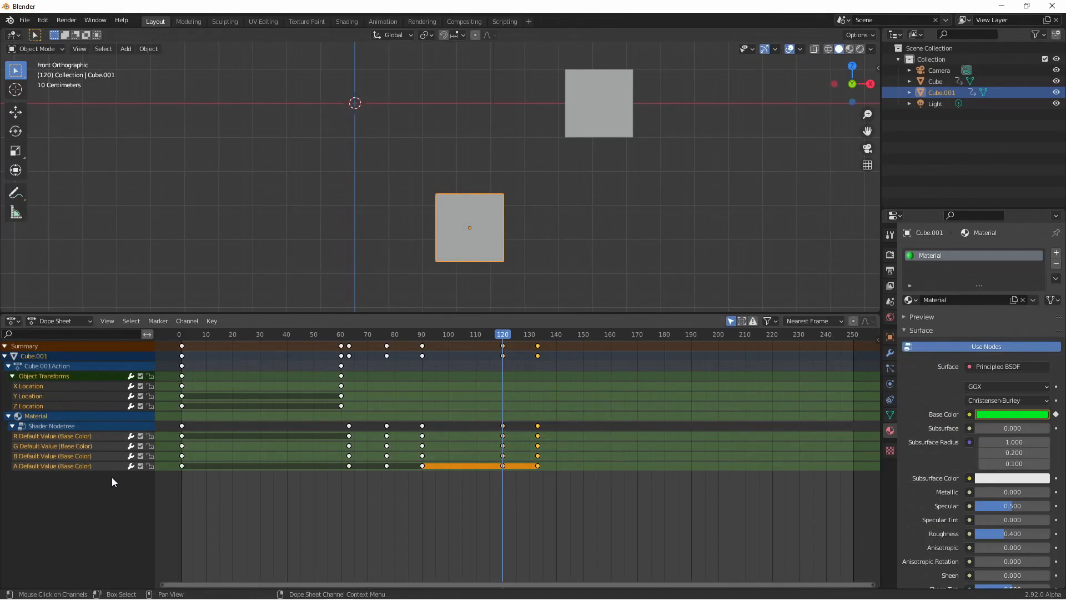
pyautogui.moveTo(131, 465)
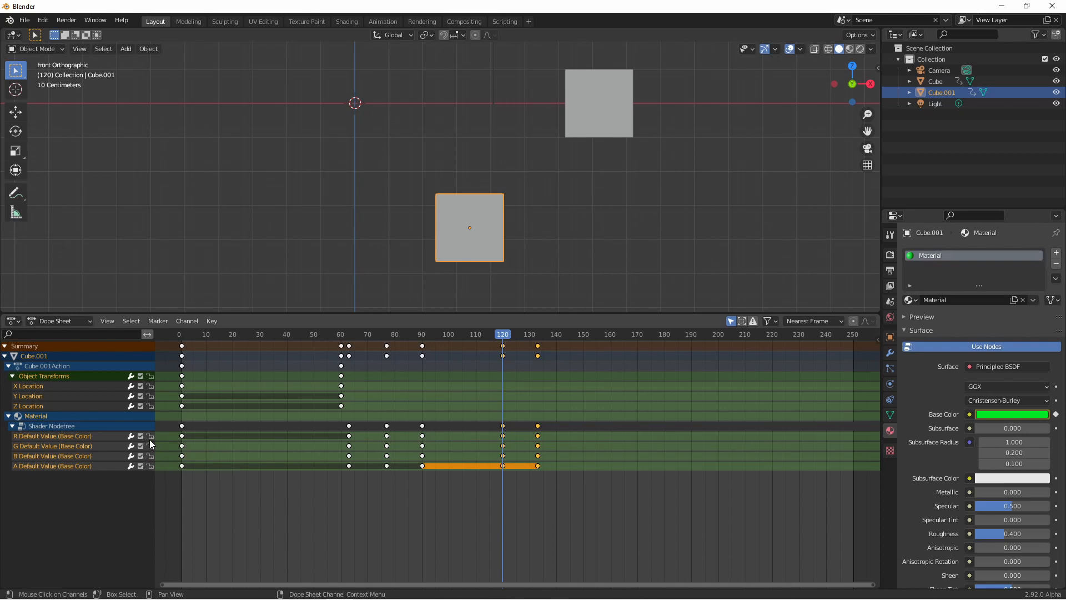
pyautogui.moveTo(150, 445)
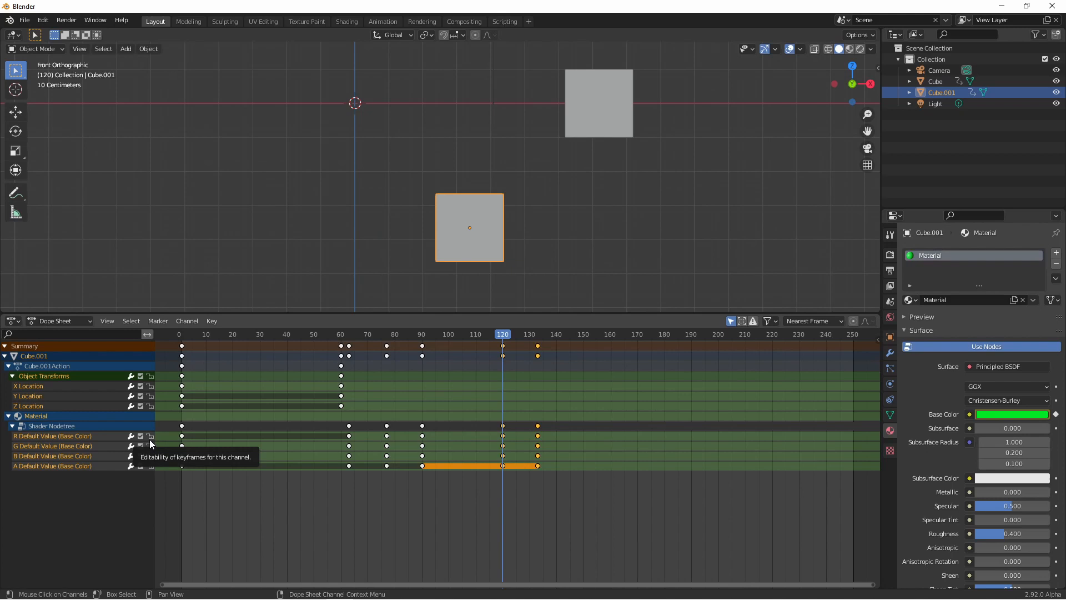
pyautogui.moveTo(150, 442)
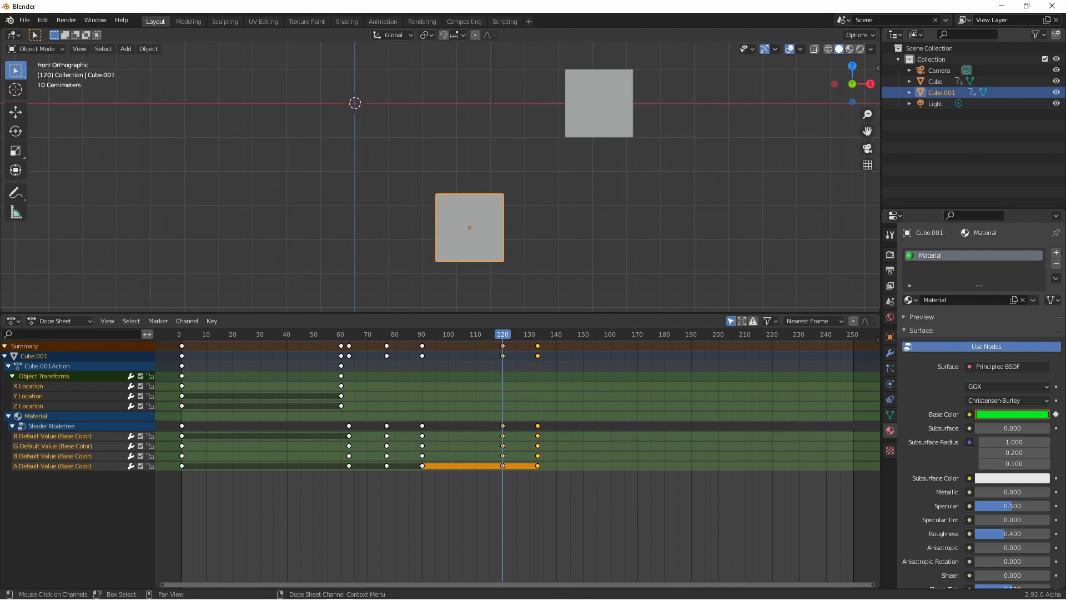
# Mark a preview range in the Dope Sheet from frame 0 to about frame 93.
pyautogui.write('Value')
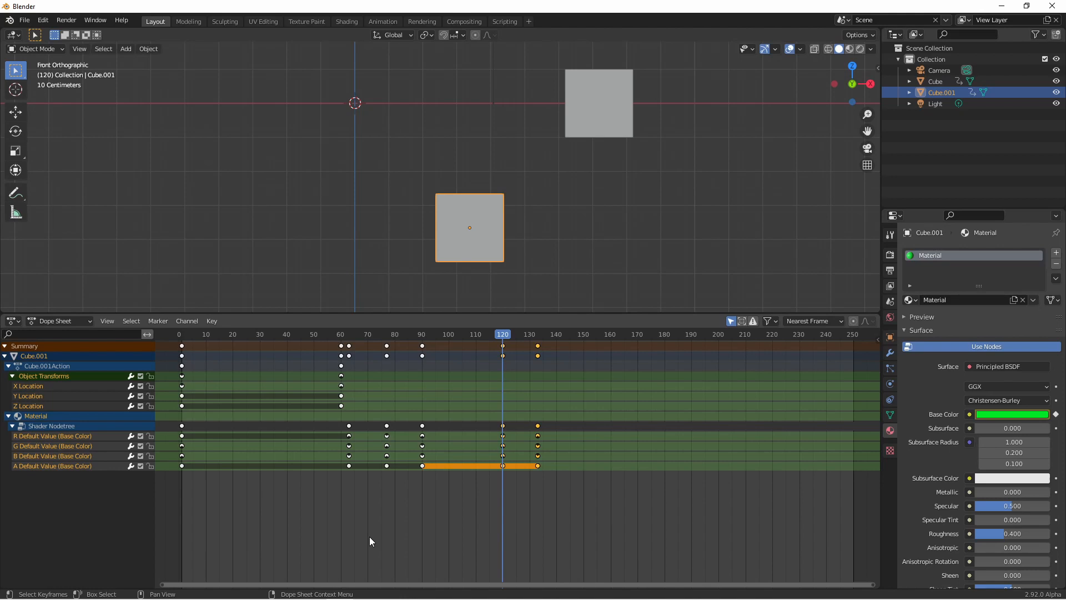
pyautogui.click(107, 320)
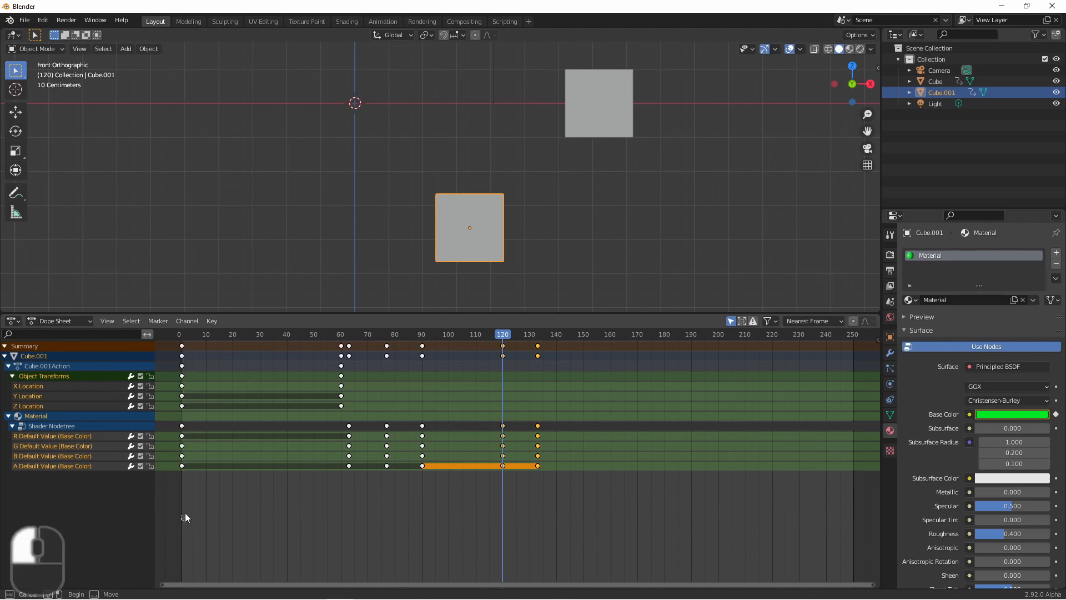
pyautogui.moveTo(181, 340); pyautogui.dragTo(437, 519)
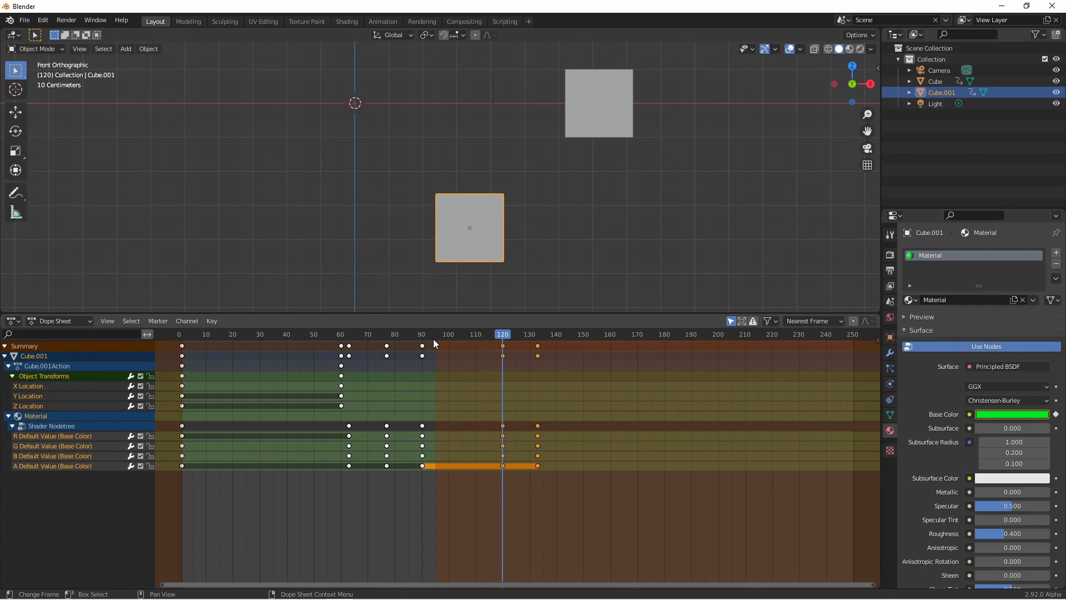
# Use the View menu to auto-set and then clear the preview range.
pyautogui.click(106, 320)
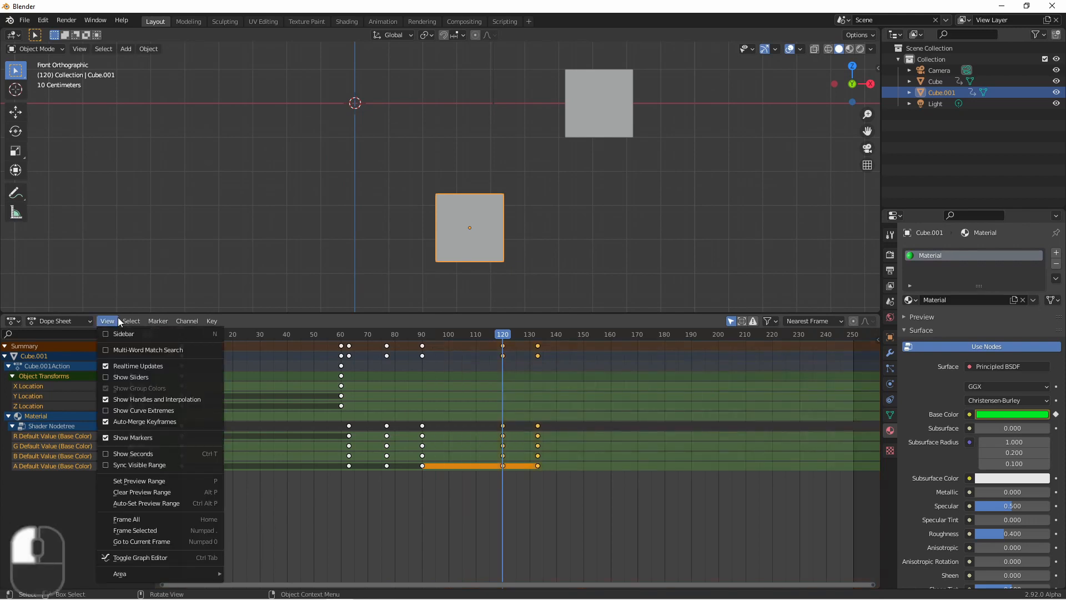
pyautogui.moveTo(143, 464)
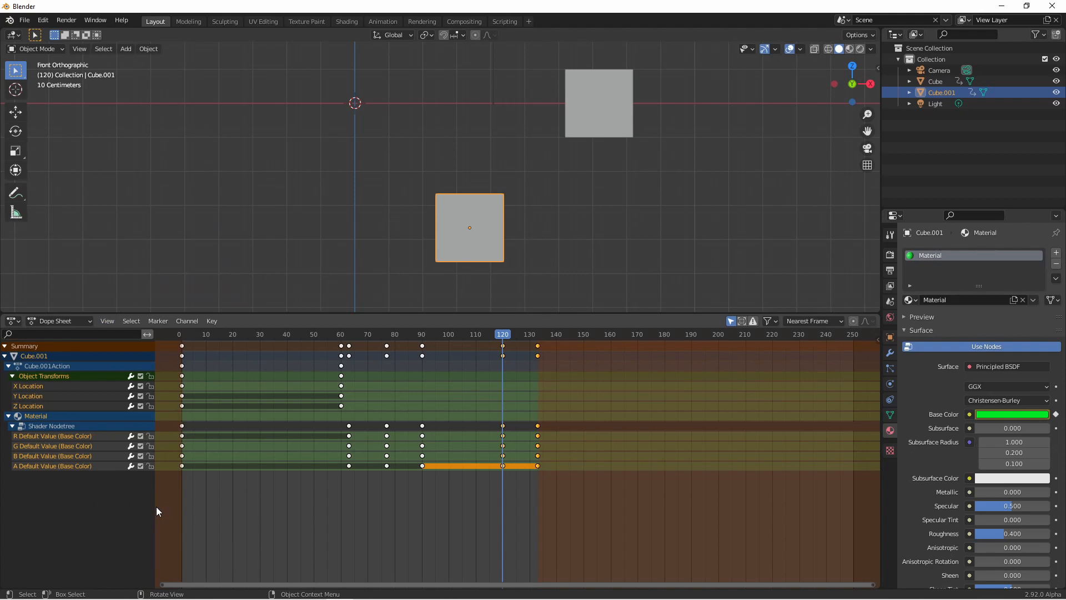
pyautogui.click(156, 320)
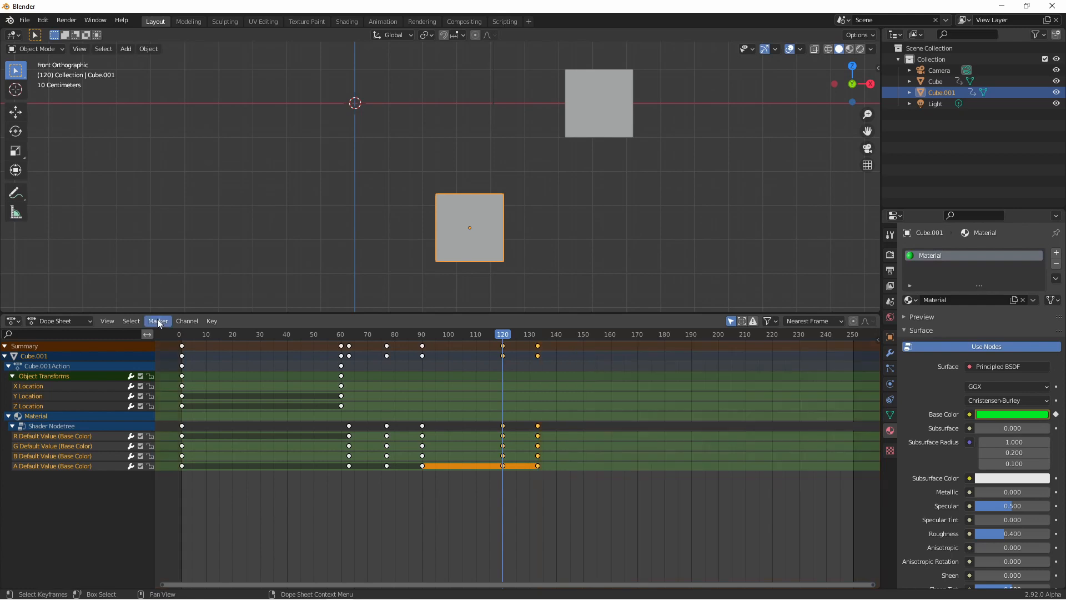
# Browse the Marker, Channel and Key menus without applying a command.
pyautogui.click(157, 320)
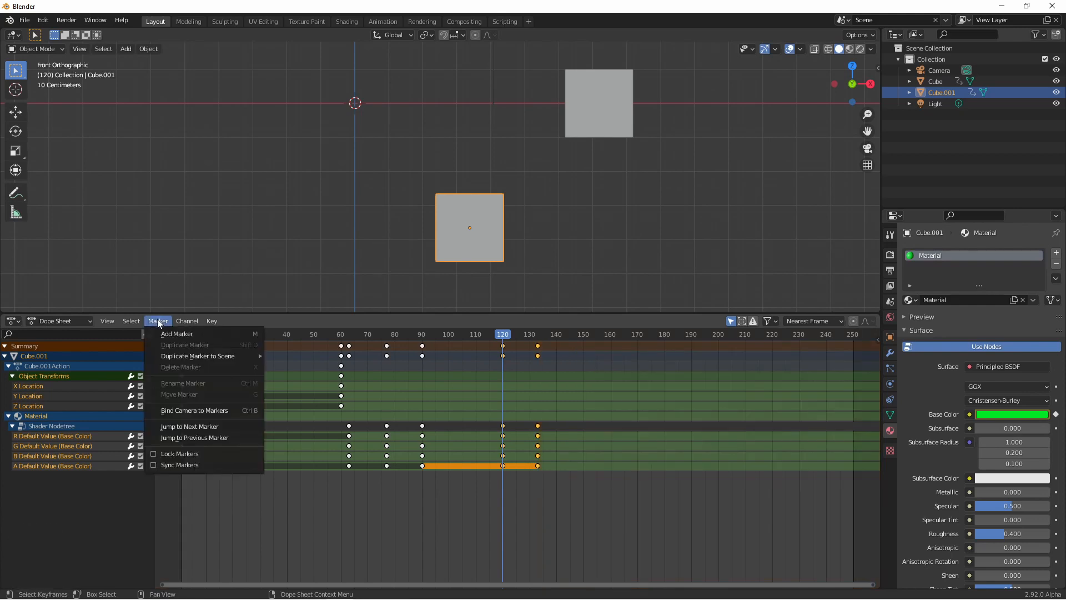
pyautogui.click(186, 320)
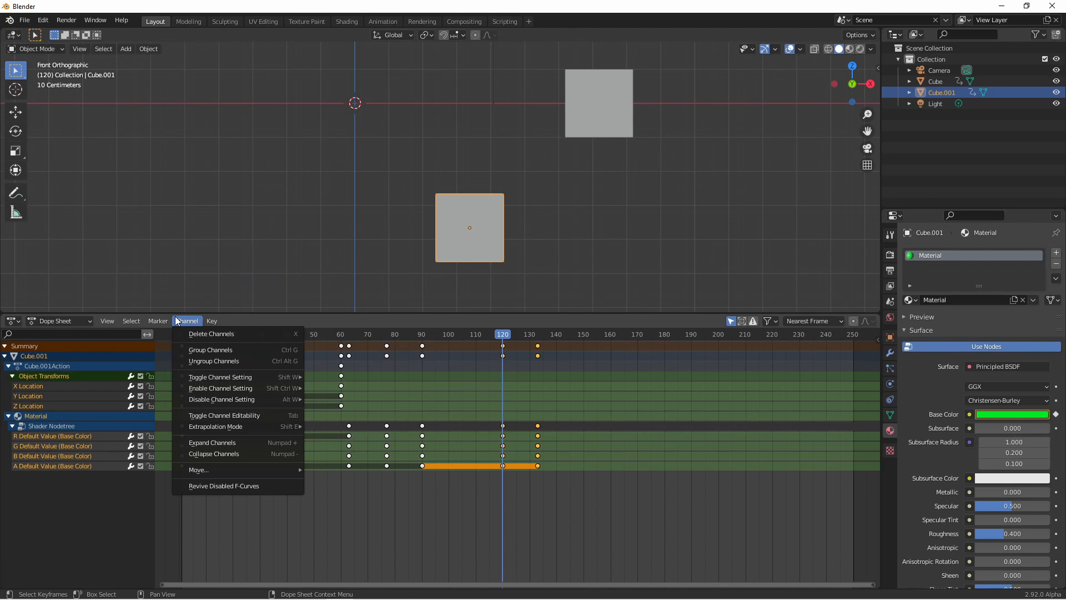
pyautogui.click(211, 320)
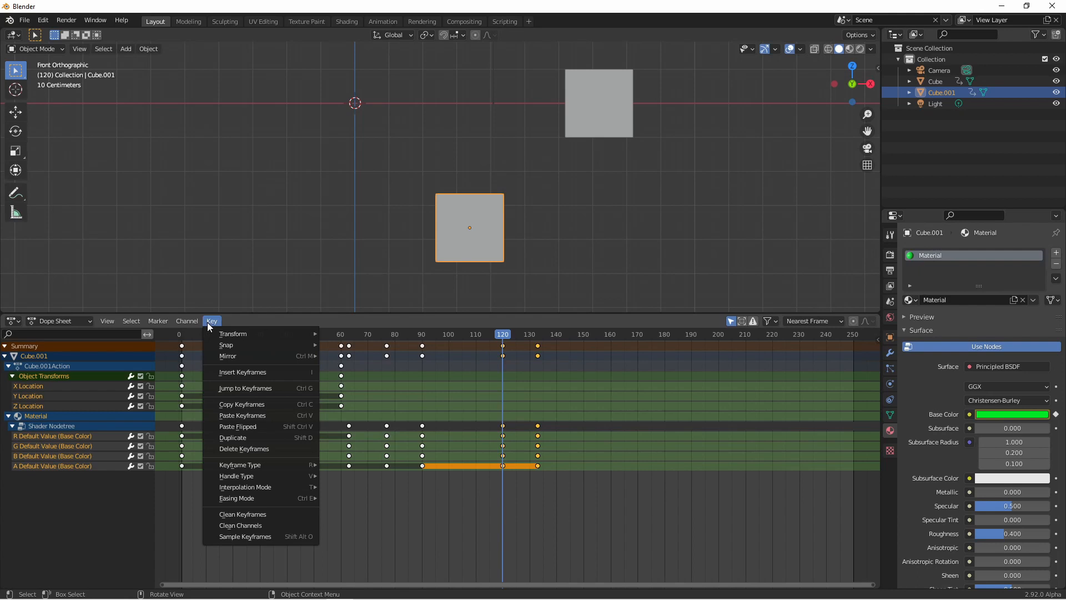
pyautogui.click(686, 319)
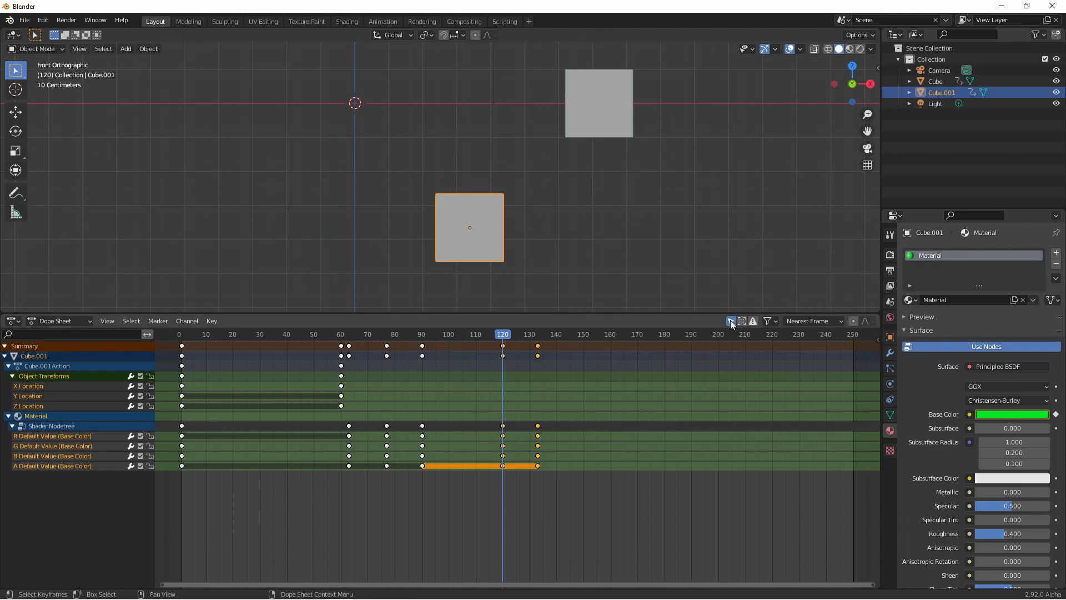
pyautogui.moveTo(730, 320)
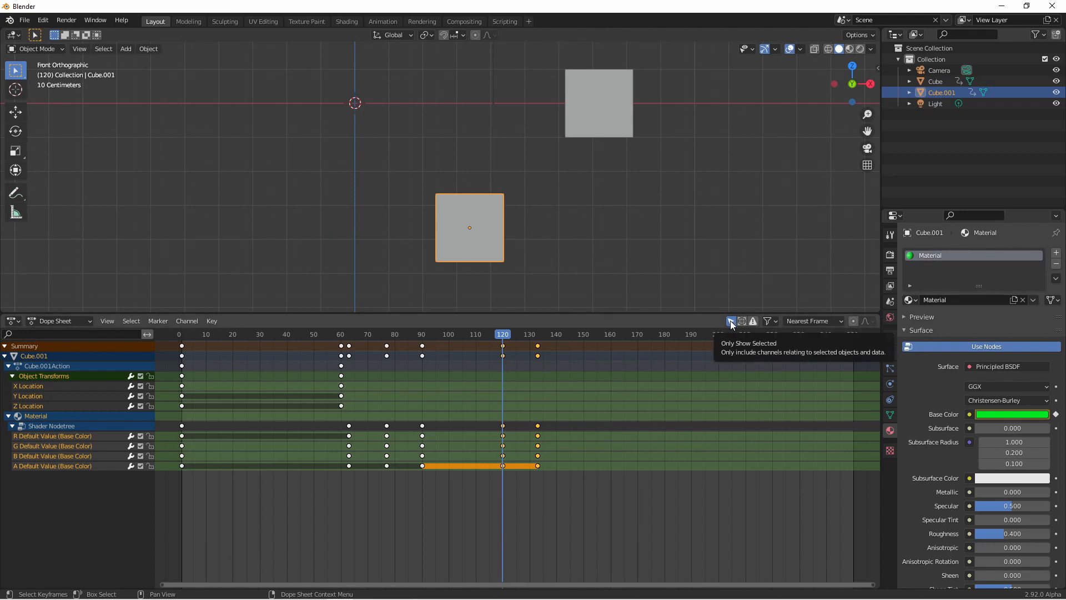
pyautogui.moveTo(730, 321)
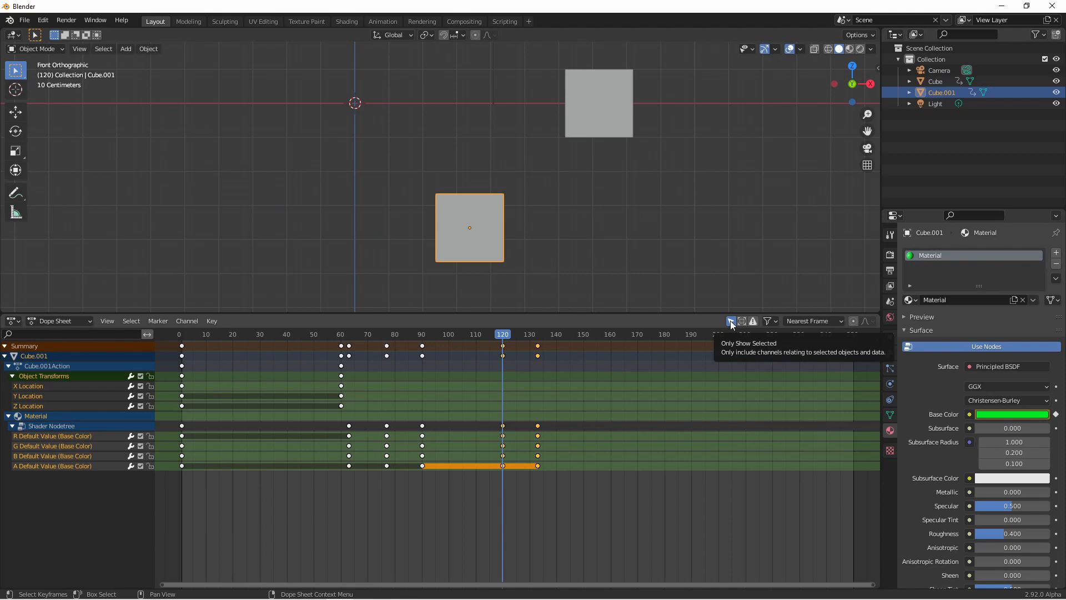
pyautogui.moveTo(743, 319)
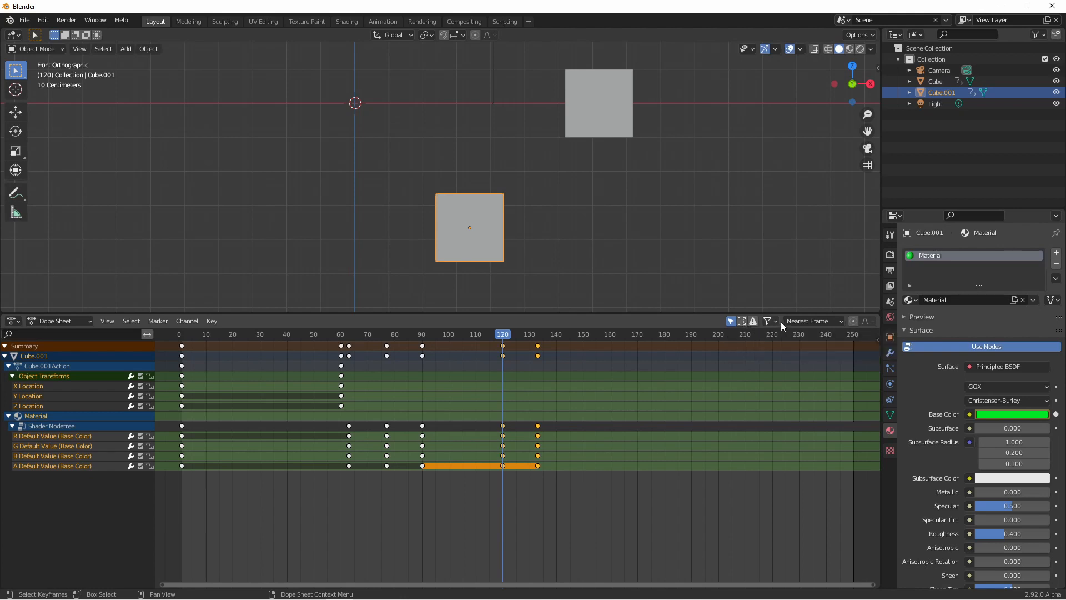
pyautogui.click(767, 320)
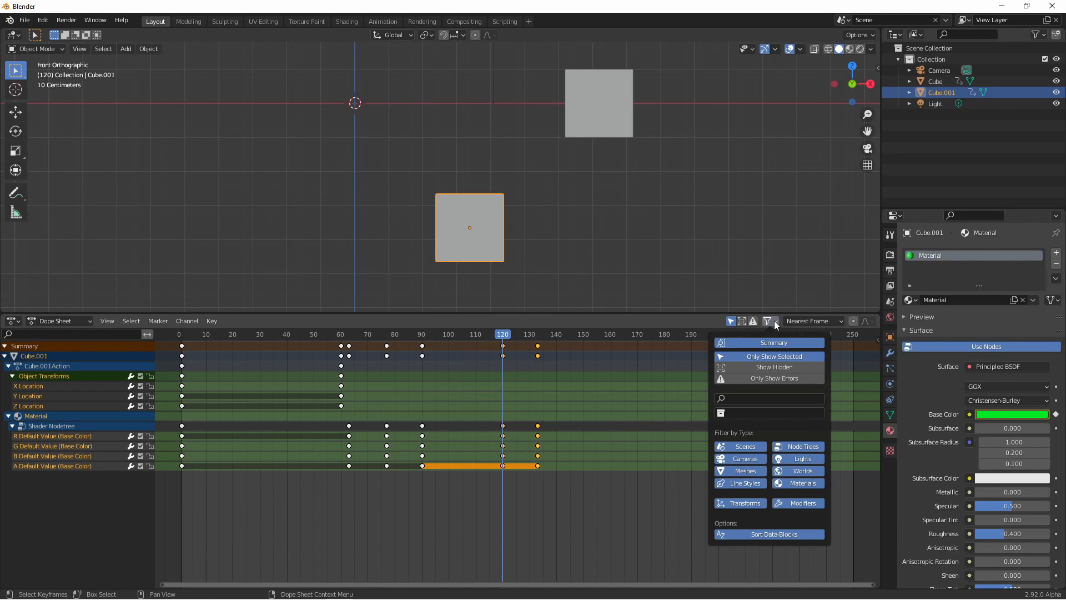
pyautogui.click(812, 319)
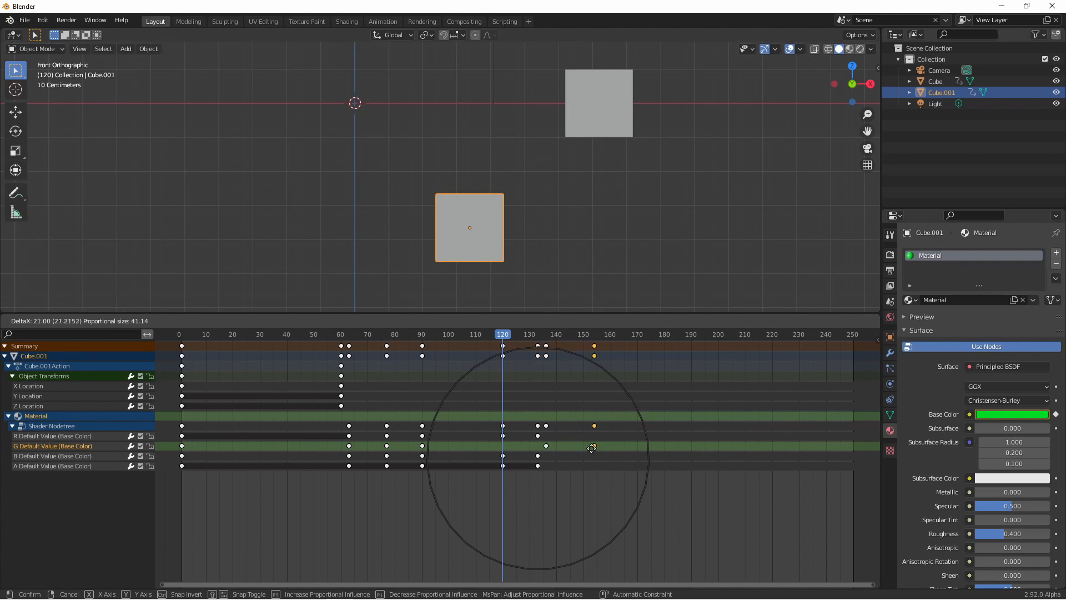
# Trial-move the later keyframes with proportional falloff, then cancel so they stay at 120 and 133.
pyautogui.moveTo(591, 447); pyautogui.dragTo(761, 452)
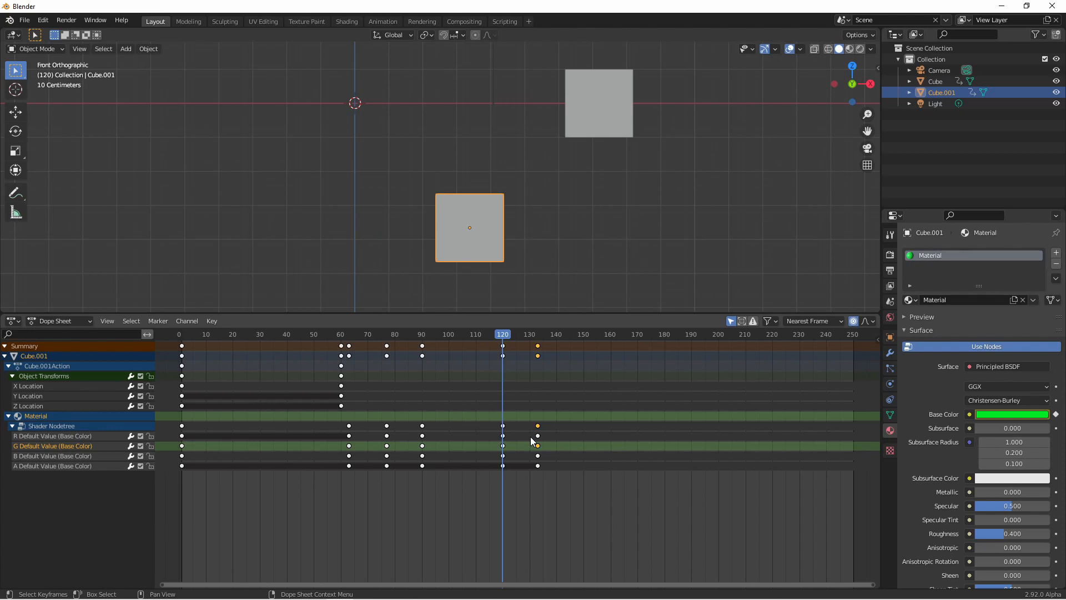
pyautogui.moveTo(243, 431)
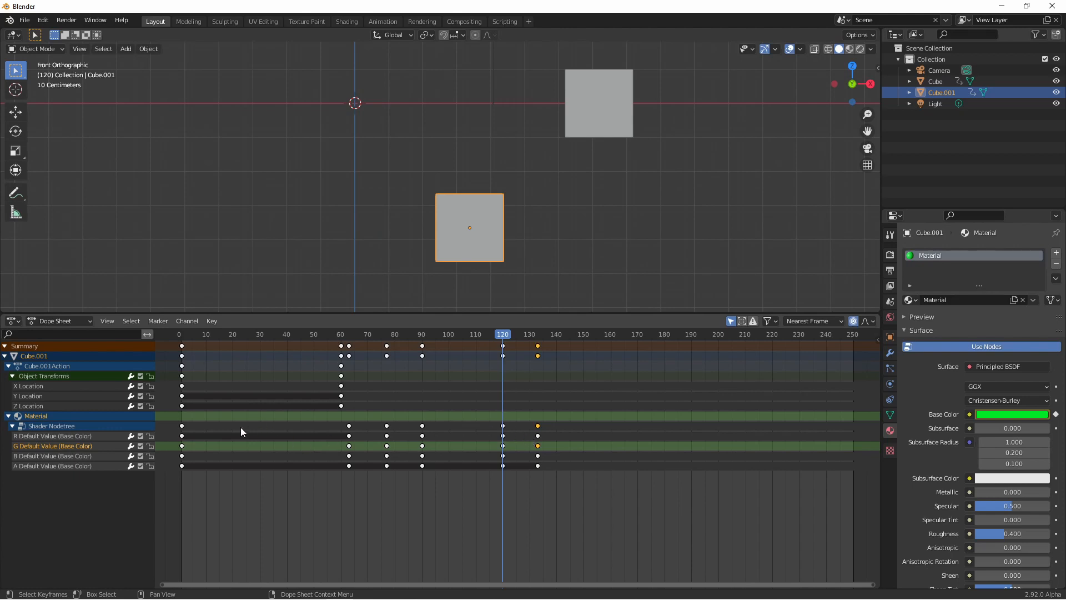